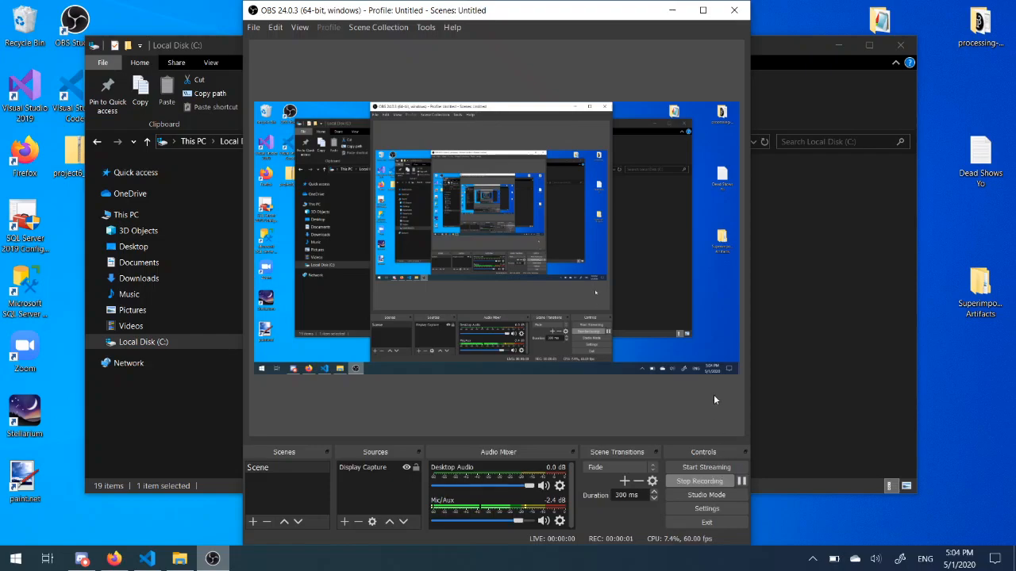
{"action": "mouse_move", "coordinate": [774, 261]}
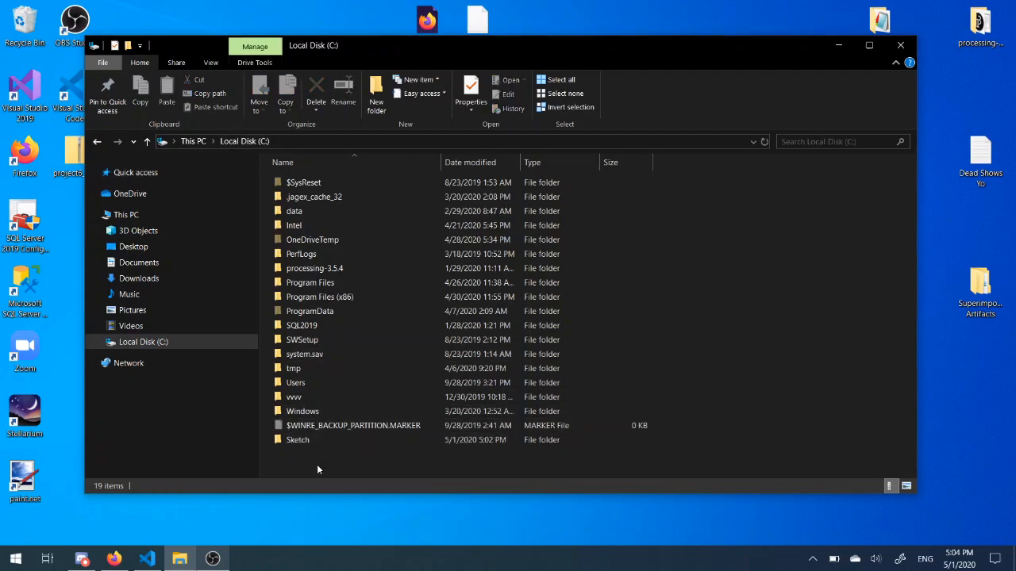
Browse File Explorer from the Sketch folder into processing-3.5.4 and back to Local Disk (C:)
{"action": "left_click", "coordinate": [298, 440]}
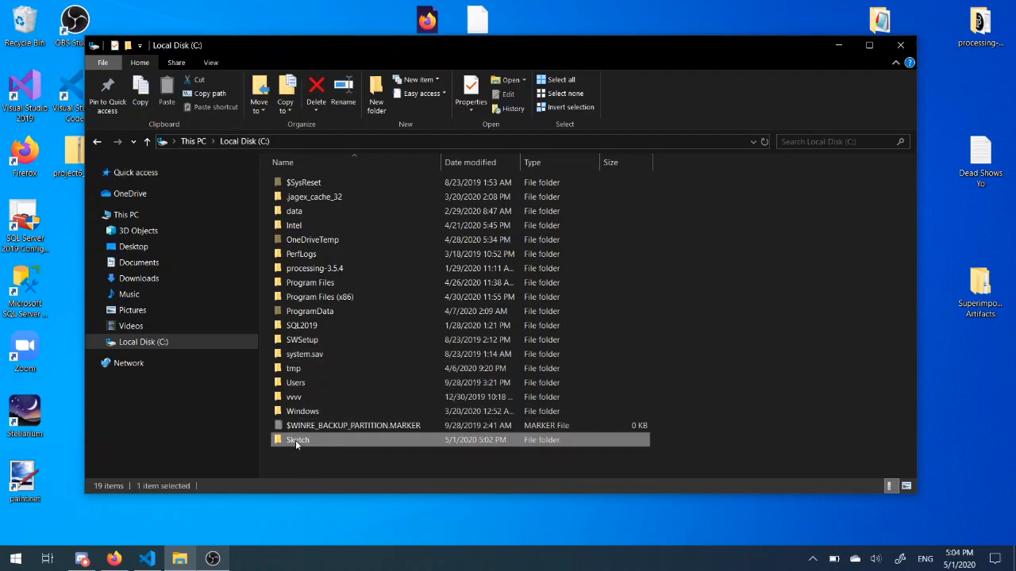
{"action": "double_click", "coordinate": [297, 439]}
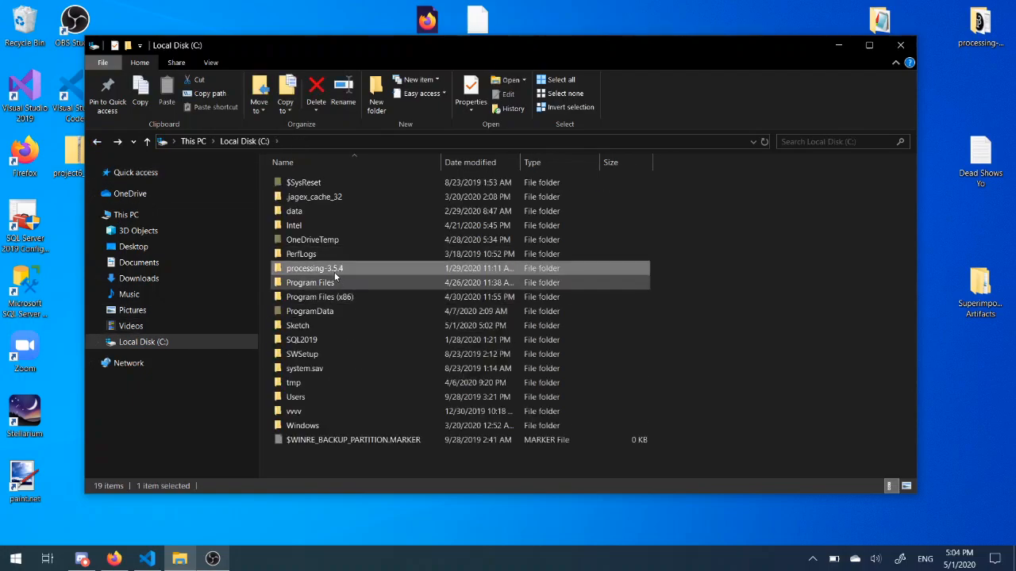
{"action": "double_click", "coordinate": [314, 269]}
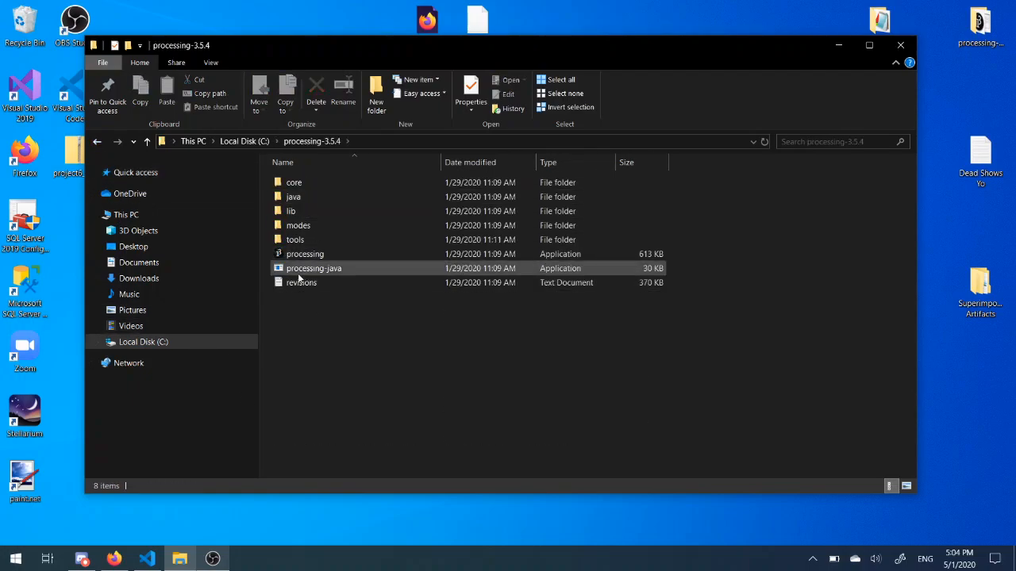
{"action": "left_click", "coordinate": [98, 142]}
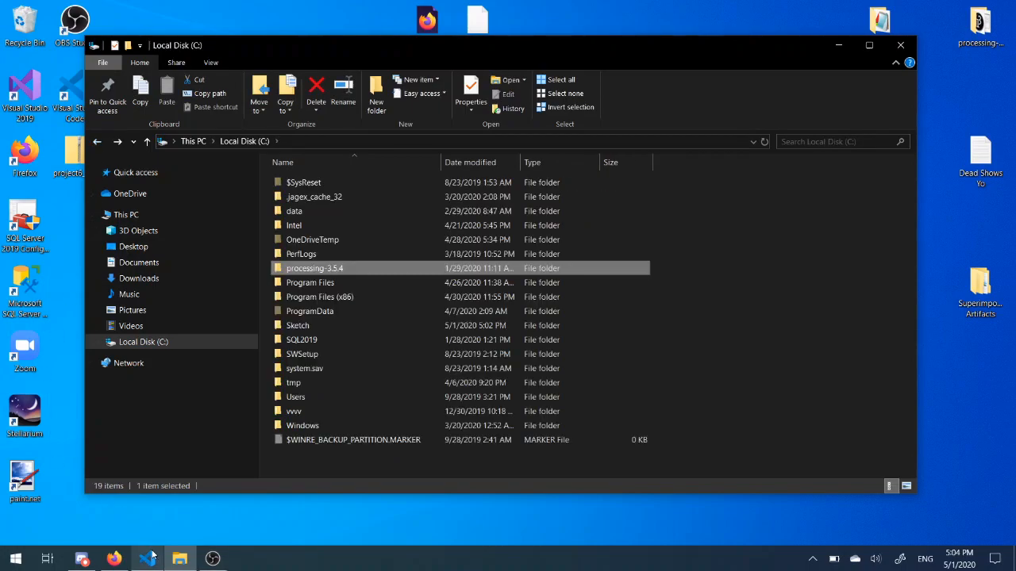
In VS Code, add a new file named Sketch.pde to the Sketch folder
{"action": "left_click", "coordinate": [147, 558]}
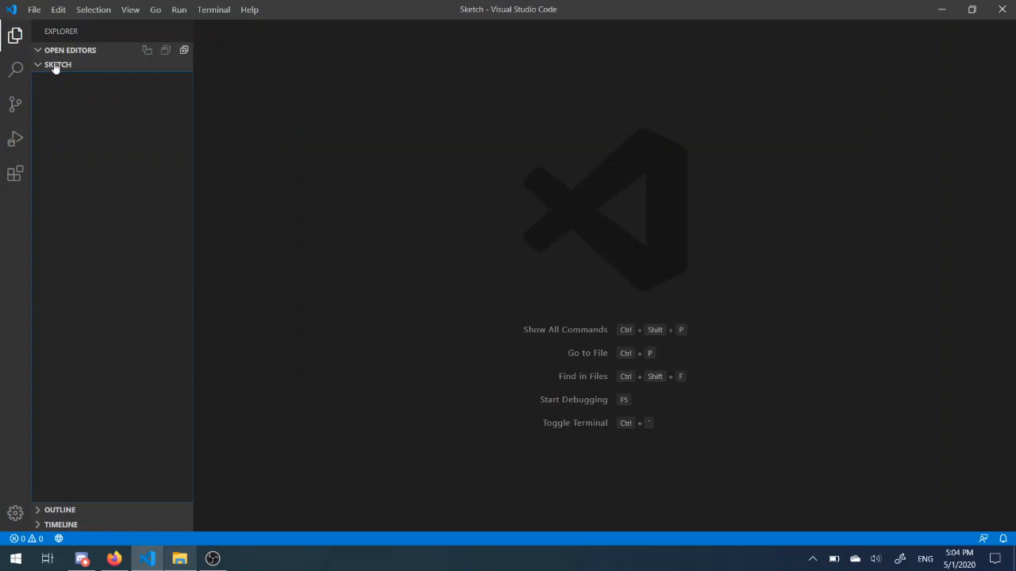
{"action": "left_click", "coordinate": [16, 173]}
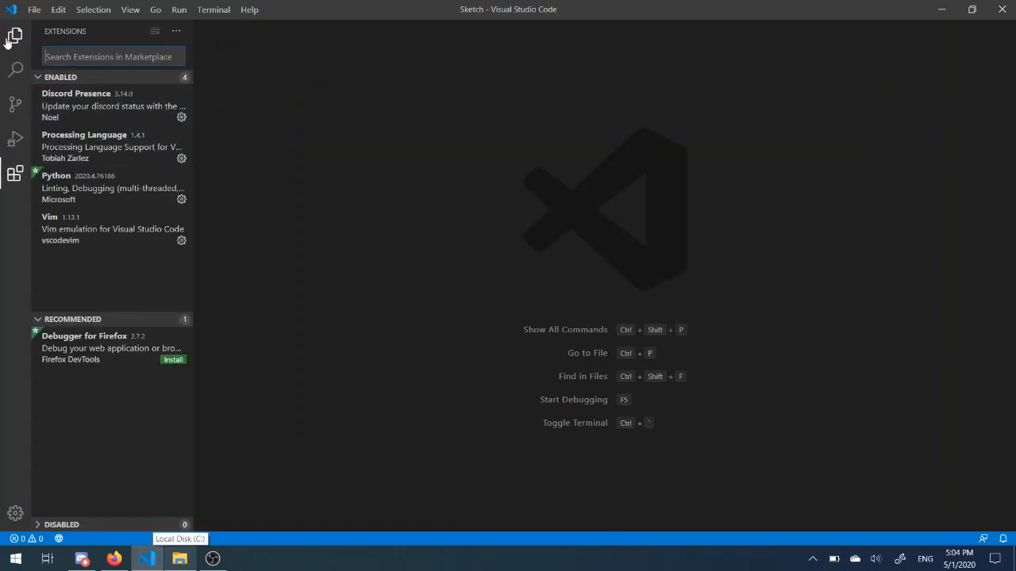
{"action": "left_click", "coordinate": [35, 10]}
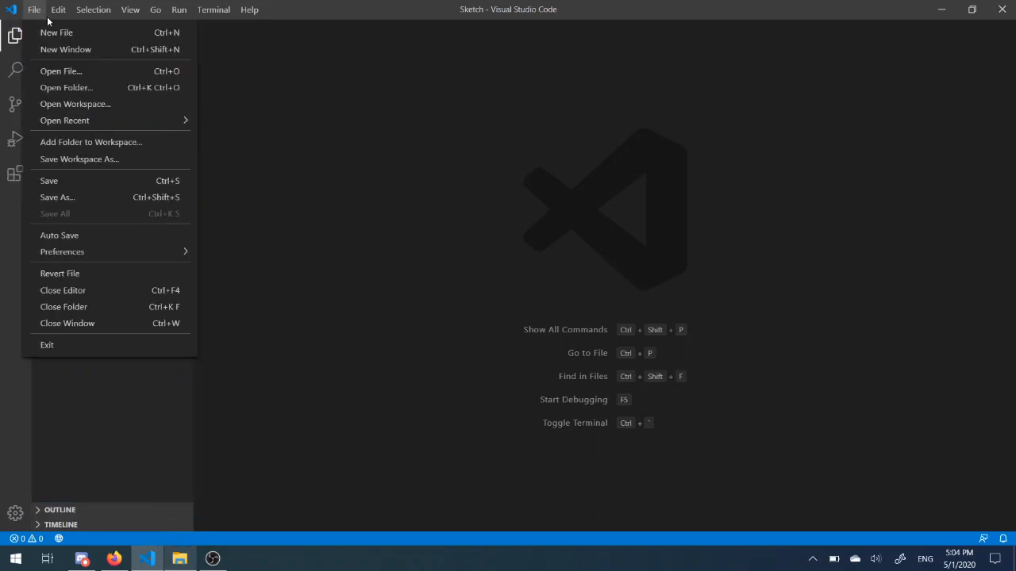
{"action": "mouse_move", "coordinate": [252, 111]}
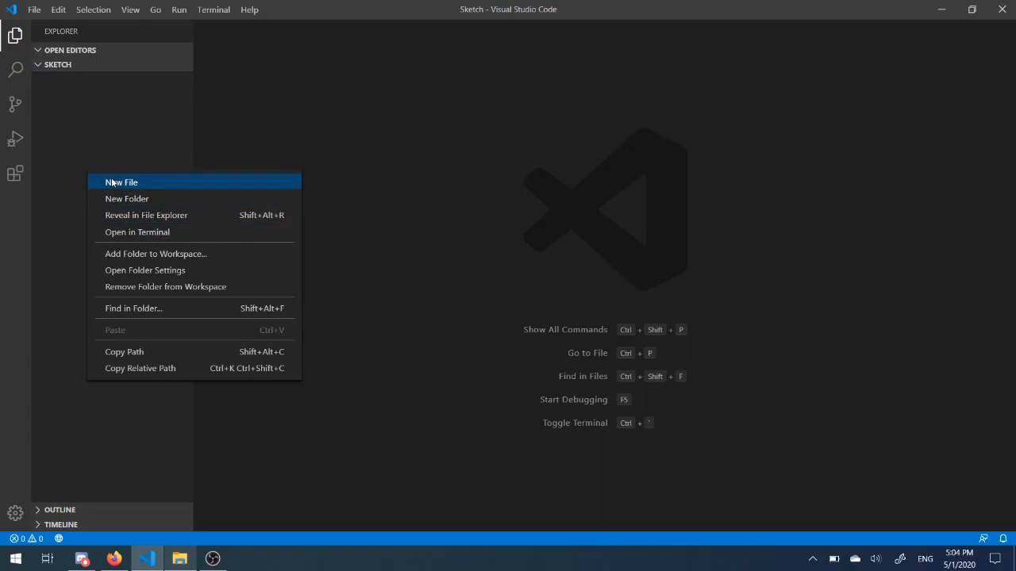
{"action": "left_click", "coordinate": [122, 182]}
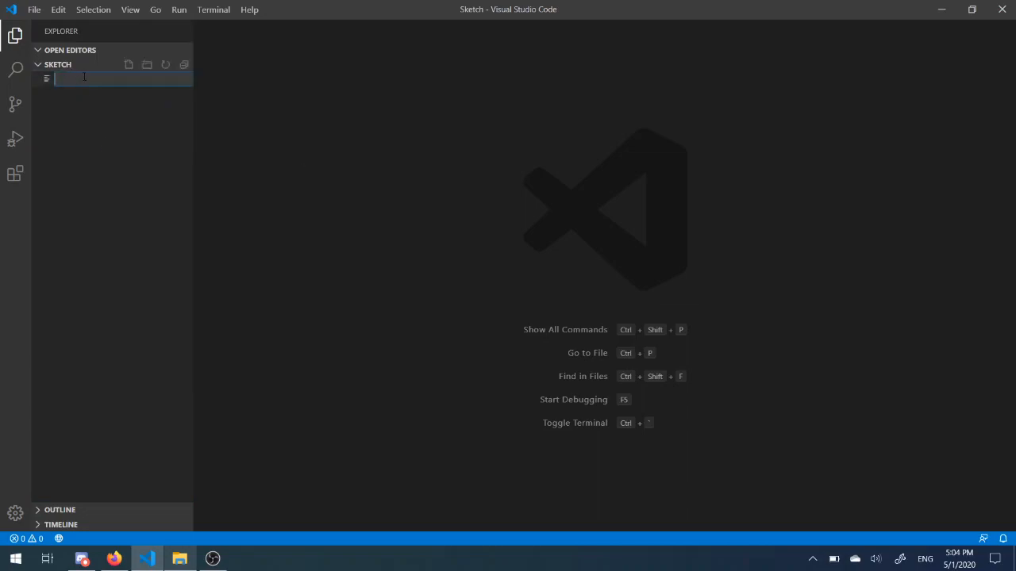
{"action": "type", "text": "Ske"}
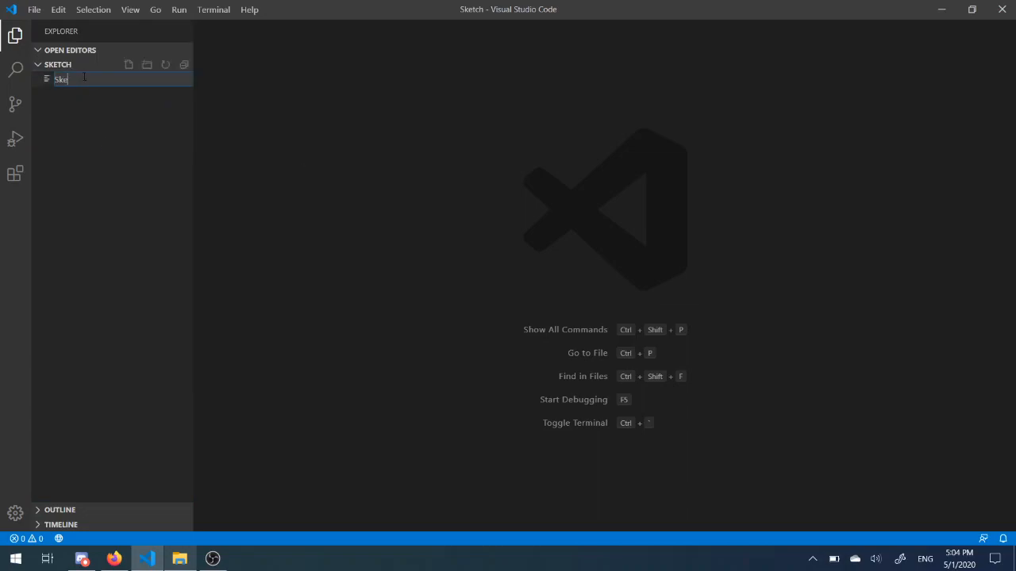
{"action": "type", "text": "tch."}
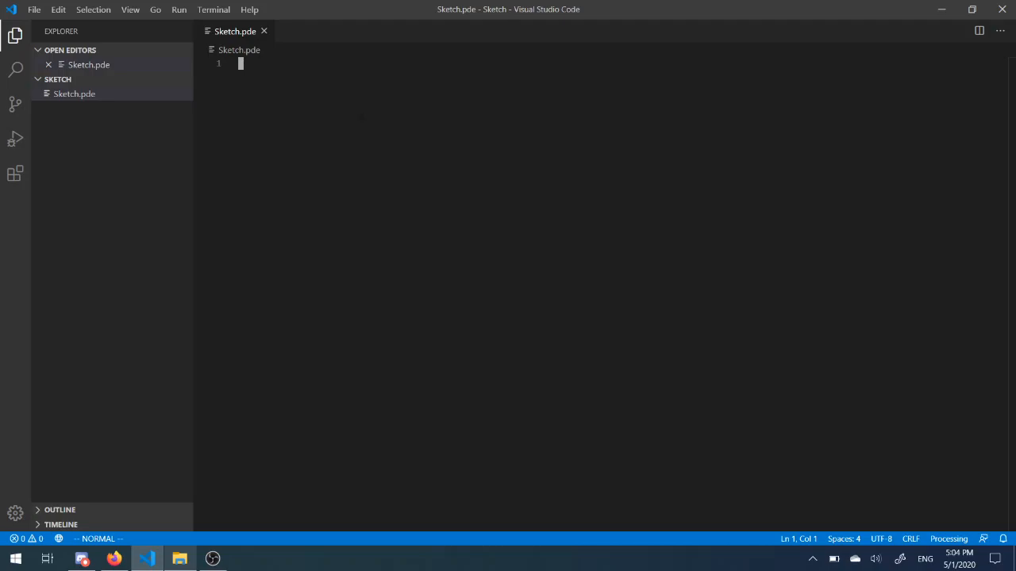
Write setup() calling size(500, 500) and draw() calling circle(250, 250, 50), then save
{"action": "type", "text": "void setup(){"}
{"action": "type", "text": "size"}
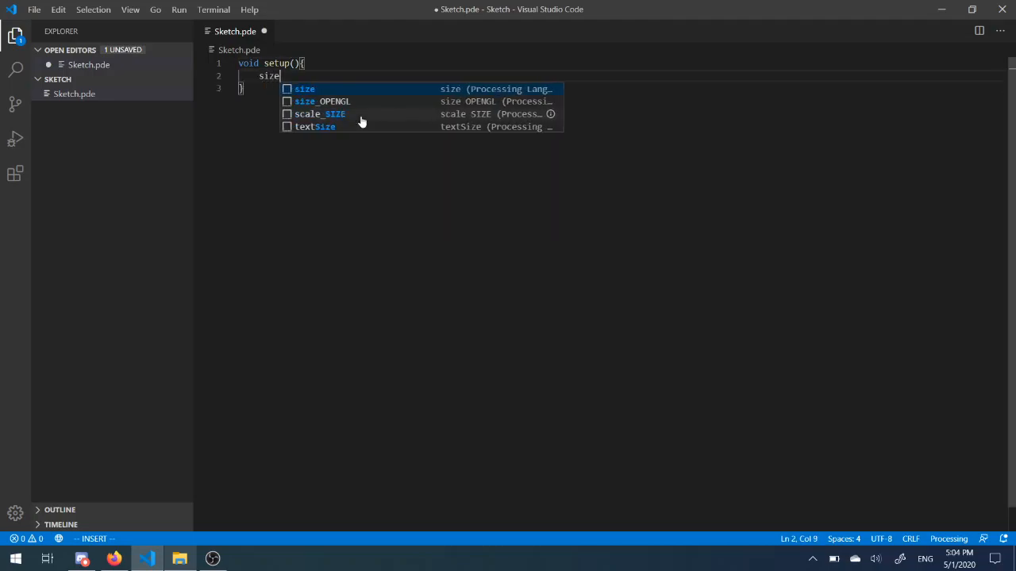
{"action": "type", "text": "(500, 500);"}
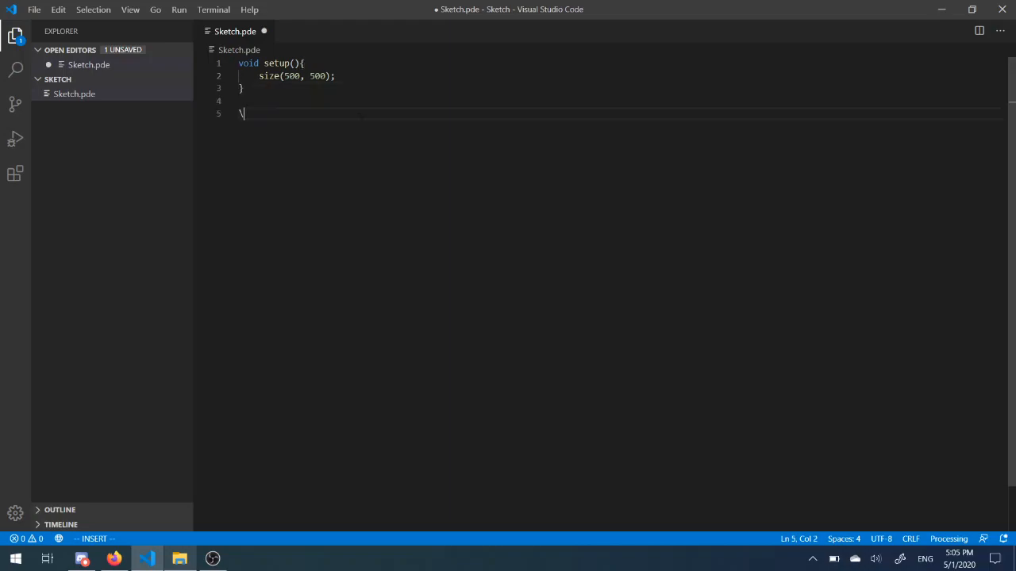
{"action": "type", "text": "void drw(){"}
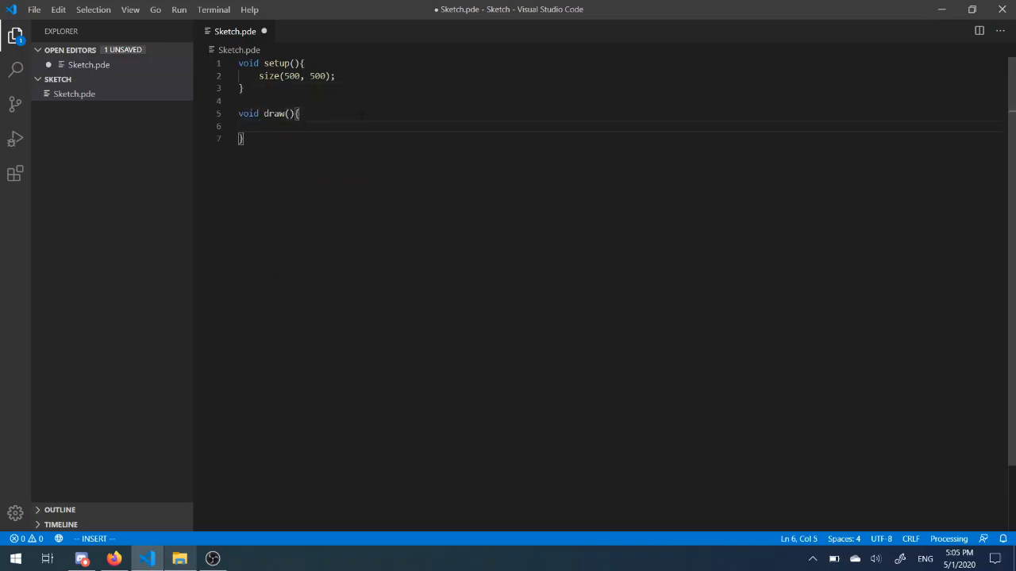
{"action": "type", "text": "circle(250,"}
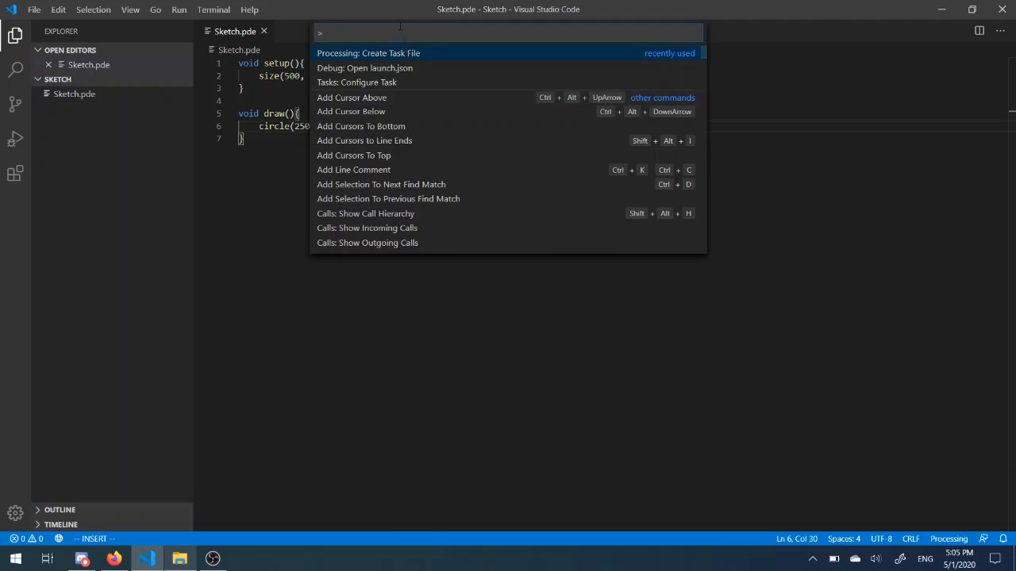
Run 'Processing: Create Task File' for the Sketch folder and expand the new .vscode folder
{"action": "type", "text": "create task"}
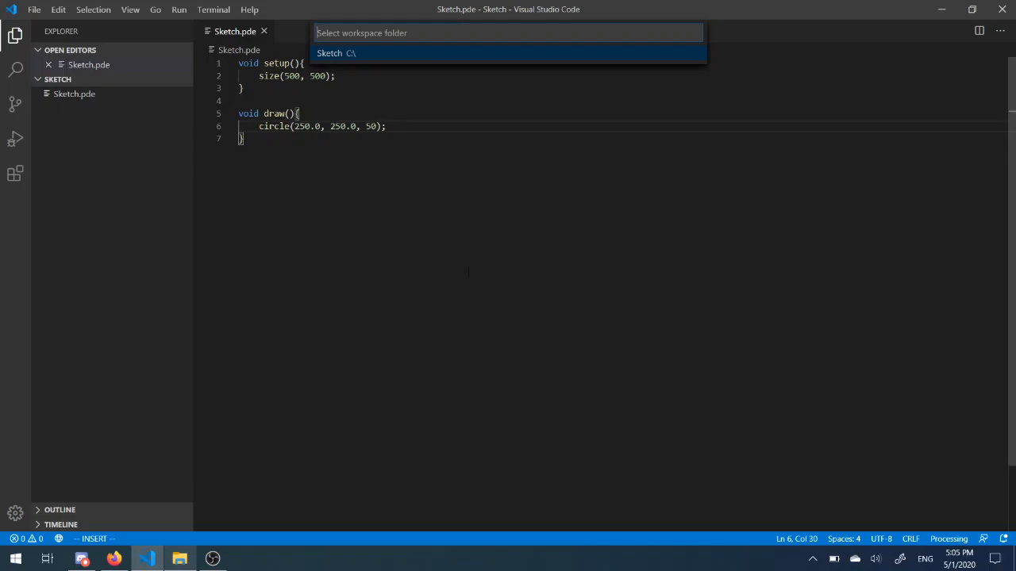
{"action": "left_click", "coordinate": [336, 52]}
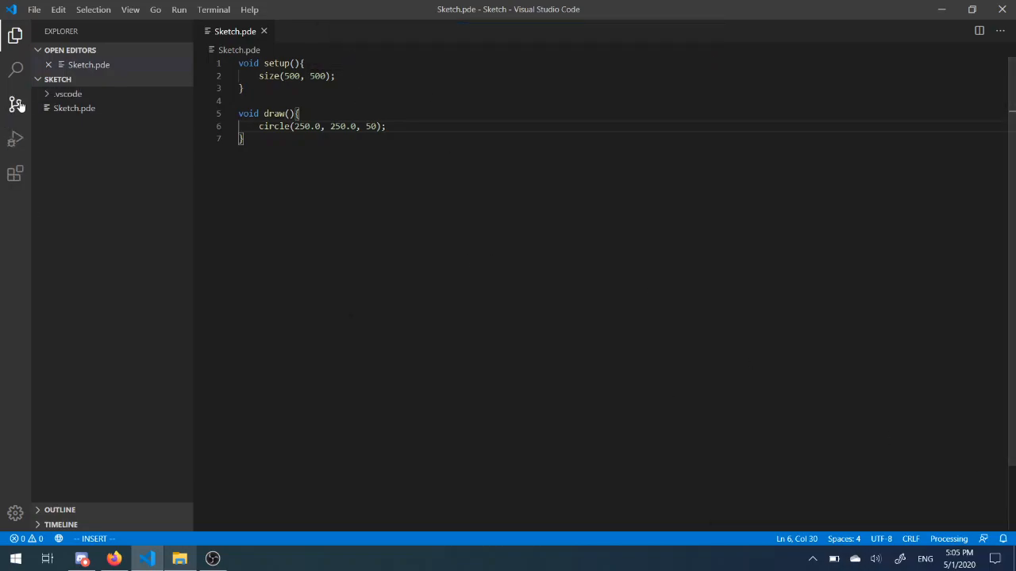
{"action": "left_click", "coordinate": [76, 122]}
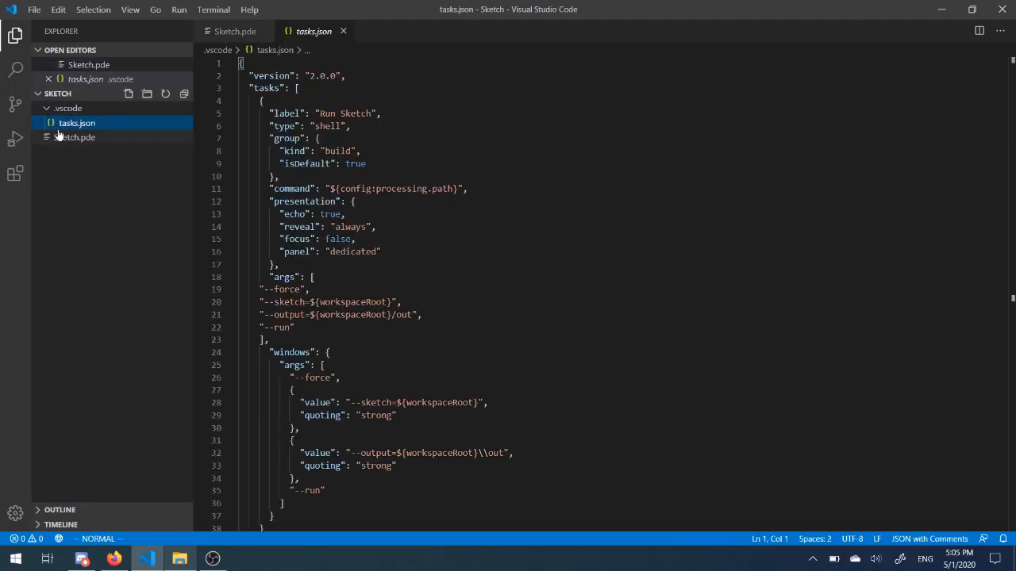
Open tasks.json and clear the Run Sketch task's "command" string
{"action": "left_click", "coordinate": [333, 188]}
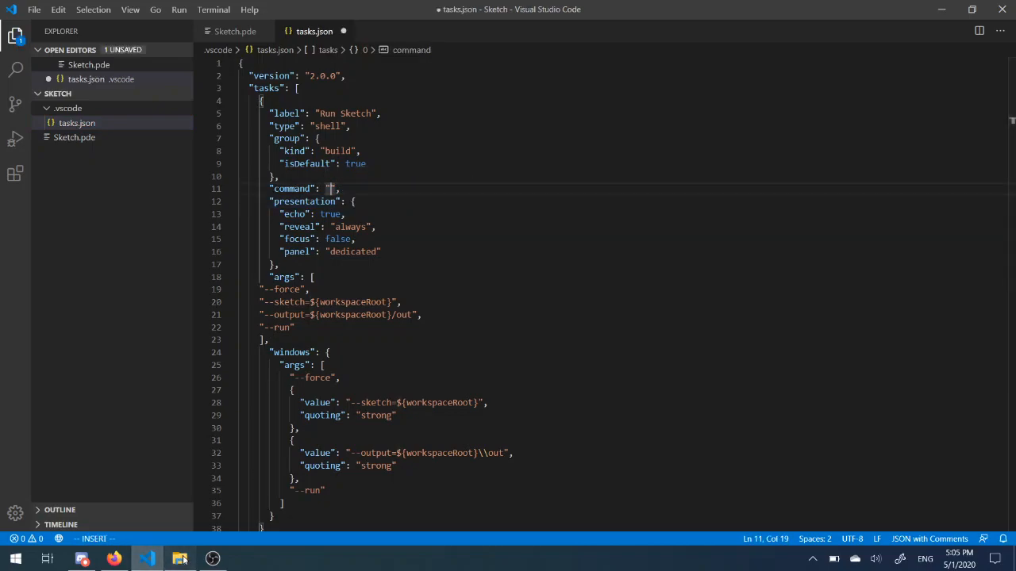
Copy processing-java's location from its Properties and paste C:\processing-3.5.4\processing-java as the command
{"action": "left_click", "coordinate": [179, 560]}
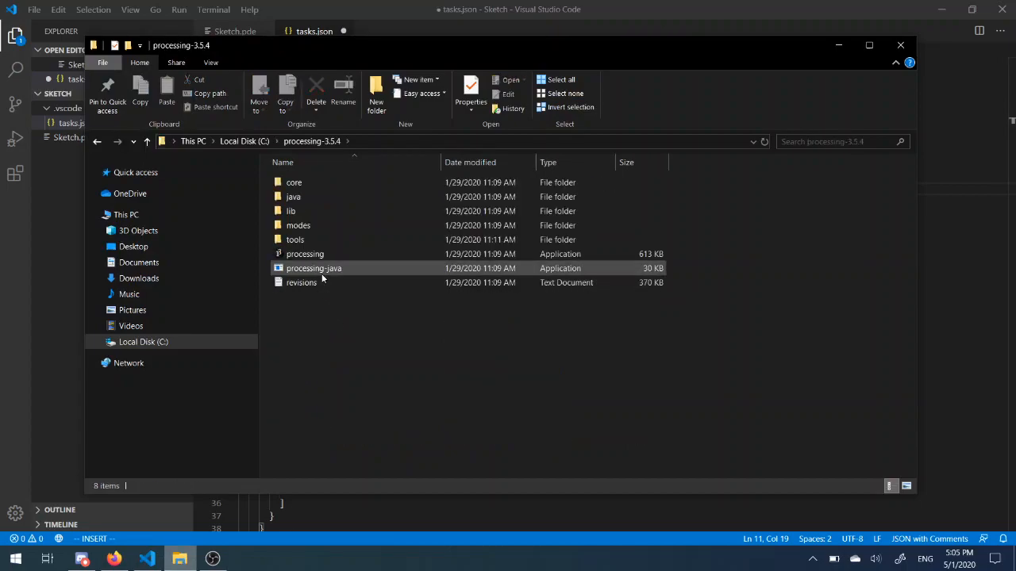
{"action": "left_click", "coordinate": [314, 268]}
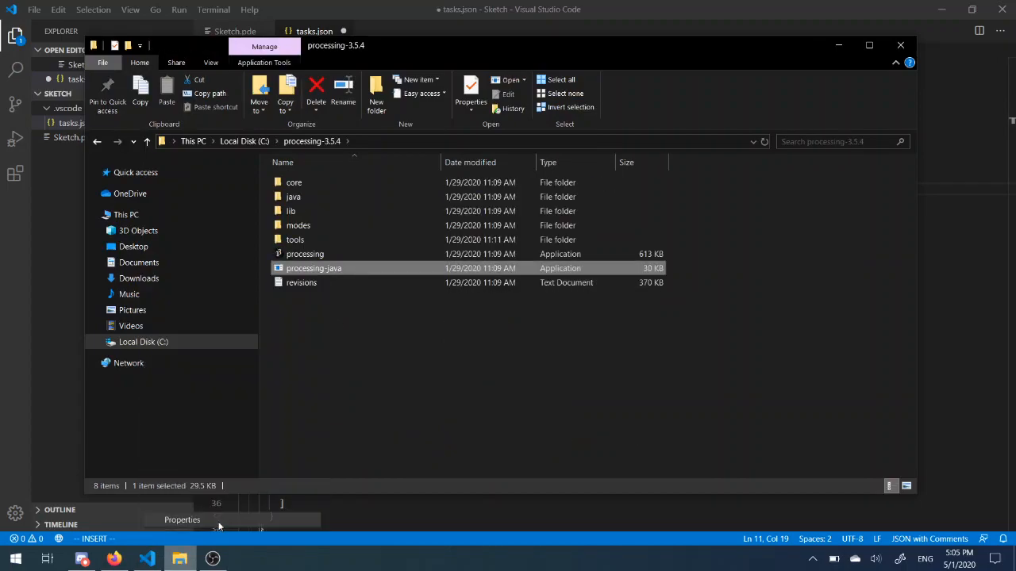
{"action": "left_click", "coordinate": [471, 91]}
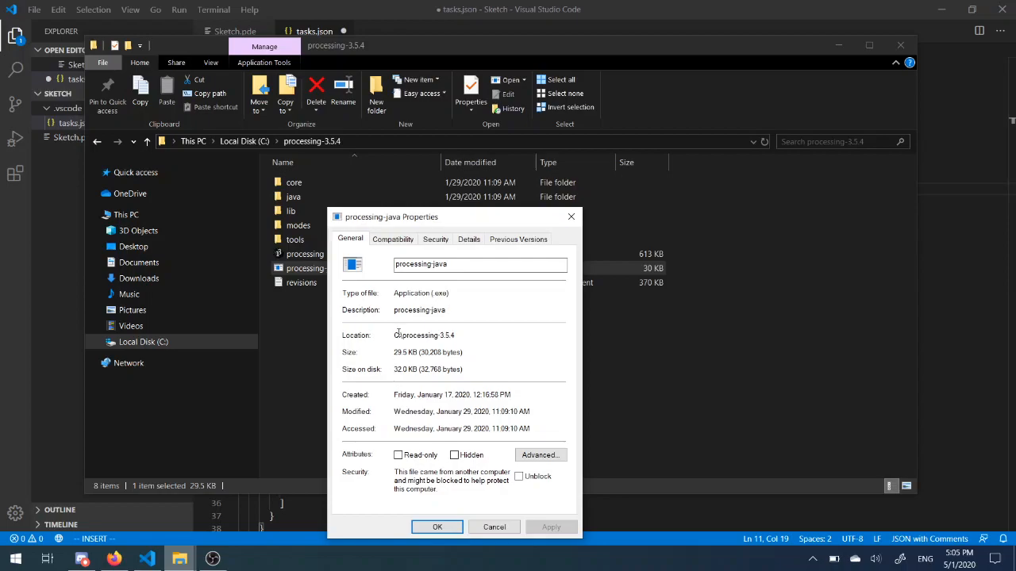
{"action": "right_click", "coordinate": [424, 335]}
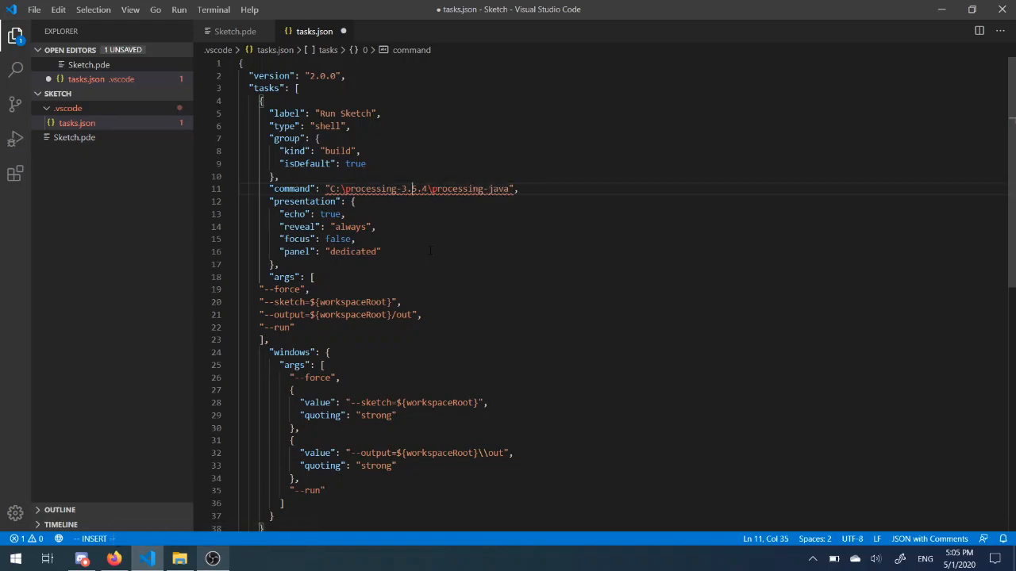
Escape the command path with doubled backslashes, save tasks.json, and return to Sketch.pde
{"action": "type", "text": "\\"}
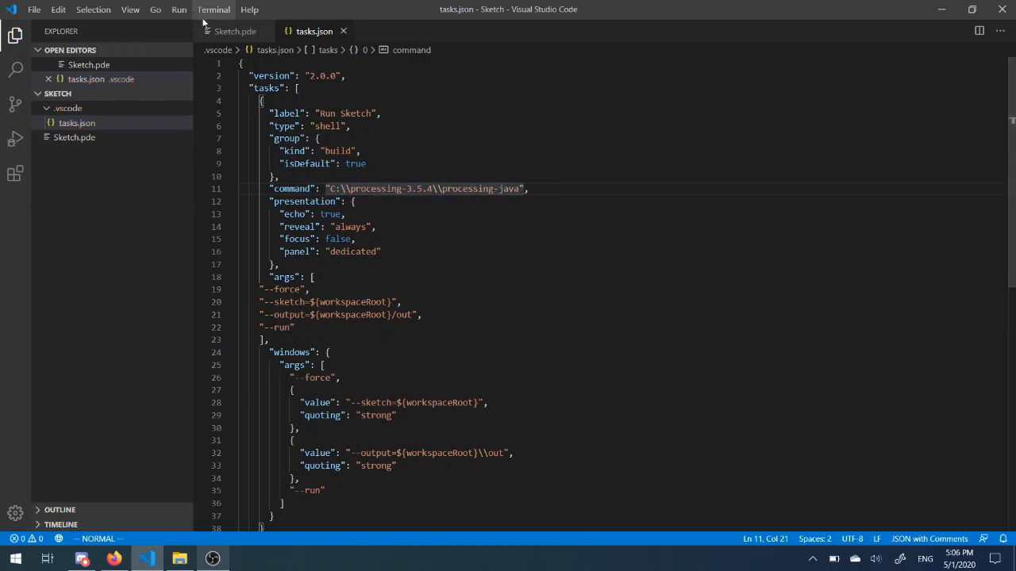
{"action": "left_click", "coordinate": [235, 31]}
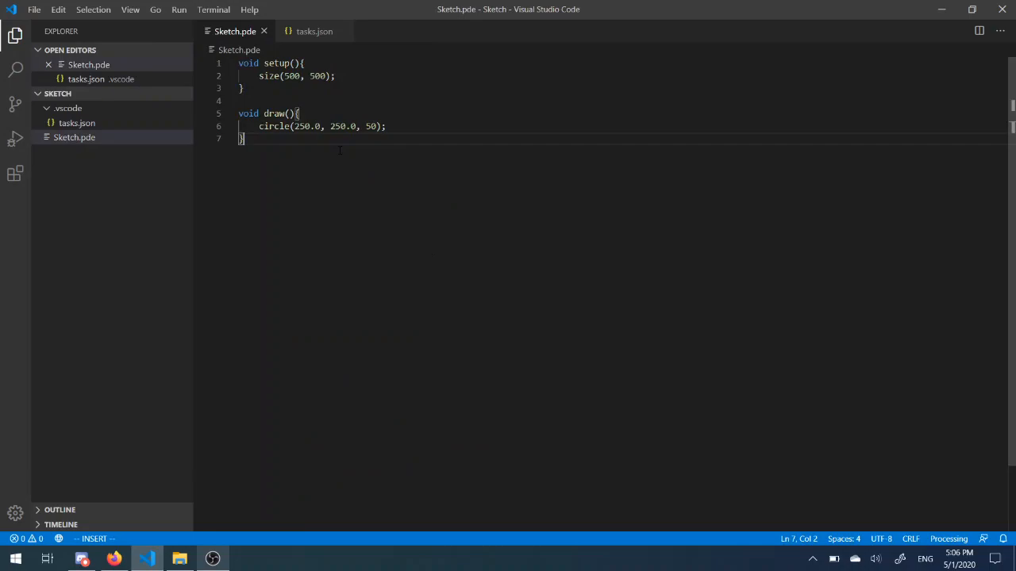